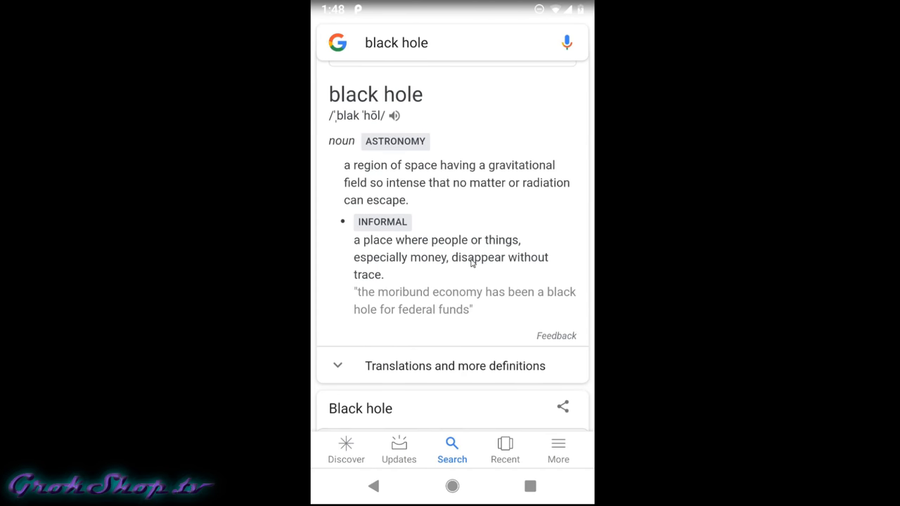
- Scroll the black hole search results down to the Top Stories section
scroll(down, 3)
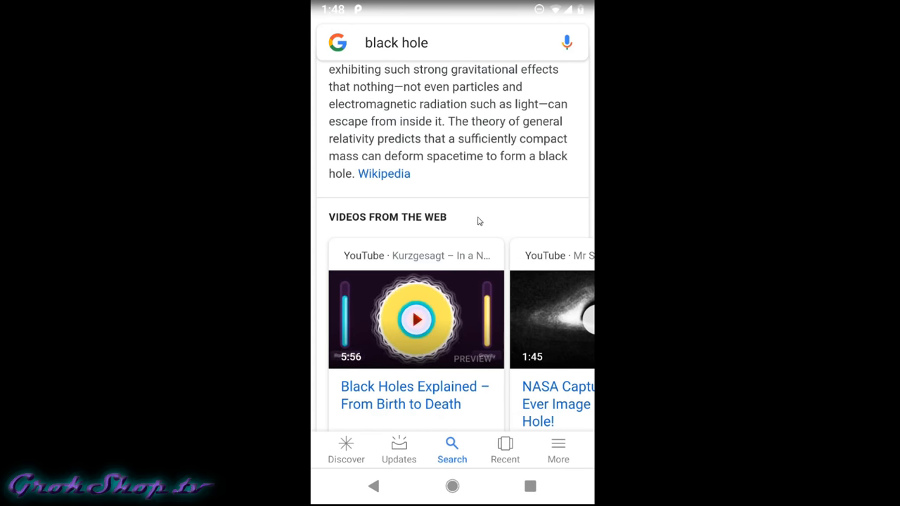
scroll(down, 3)
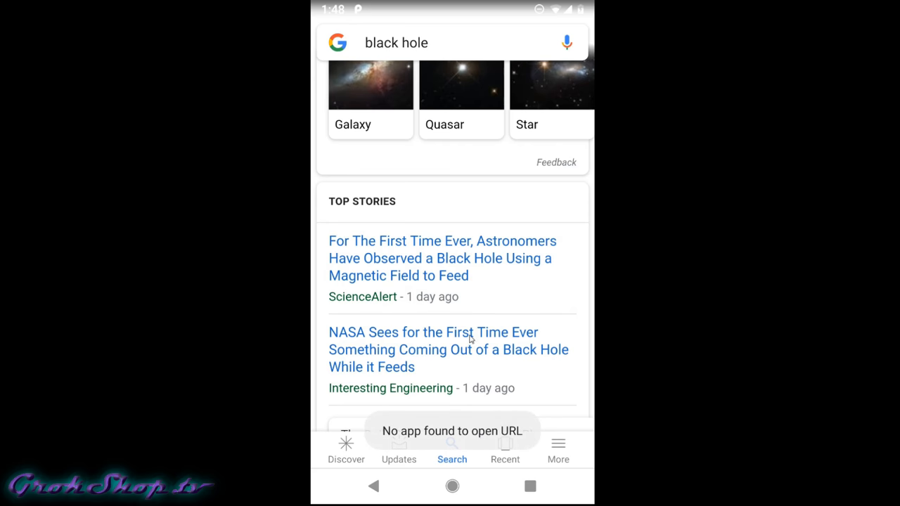
mouse_move(546, 298)
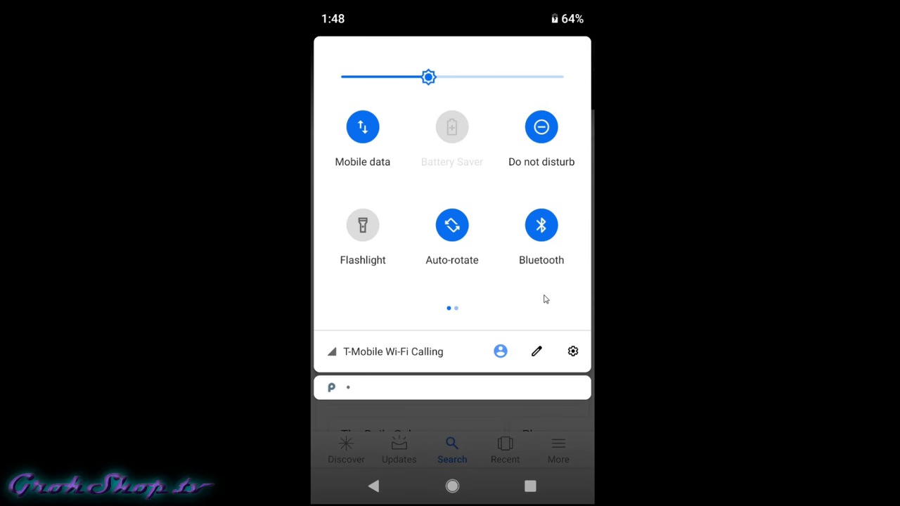
- From quick settings, reach System > Reset options and choose Reset app preferences
click(572, 352)
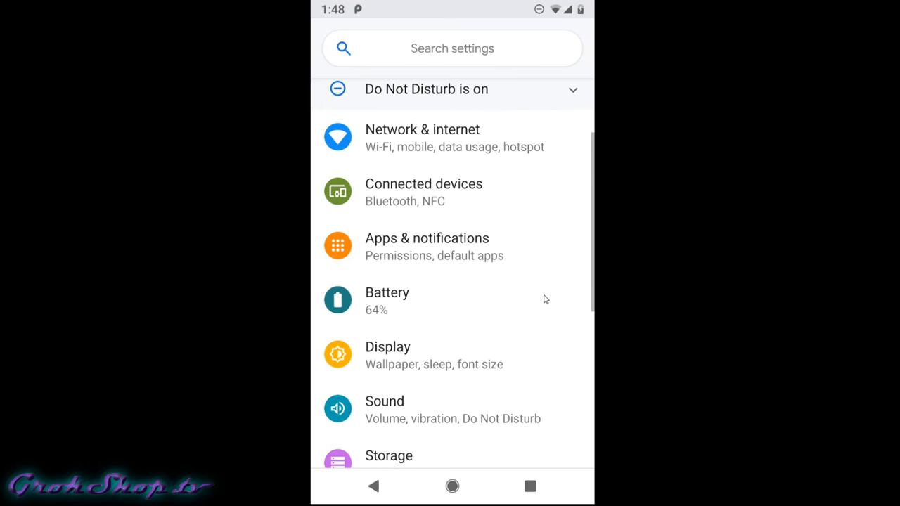
scroll(down, 3)
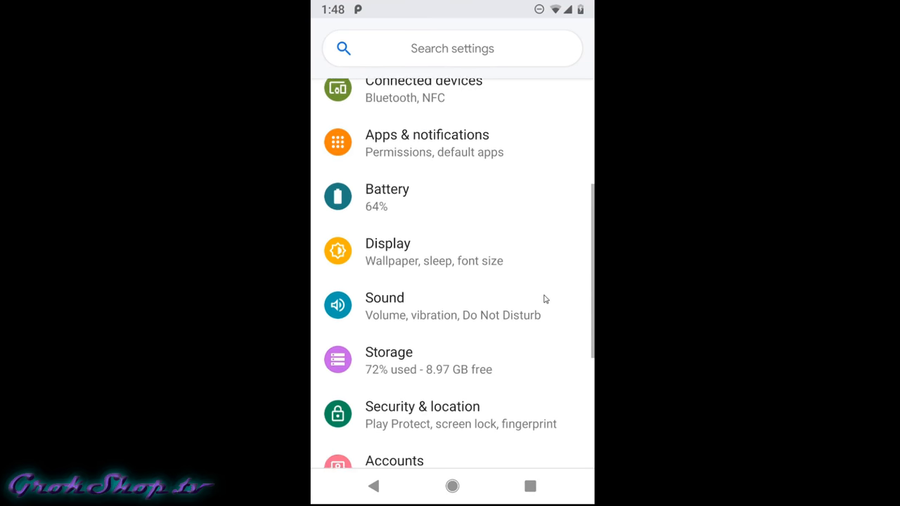
scroll(down, 3)
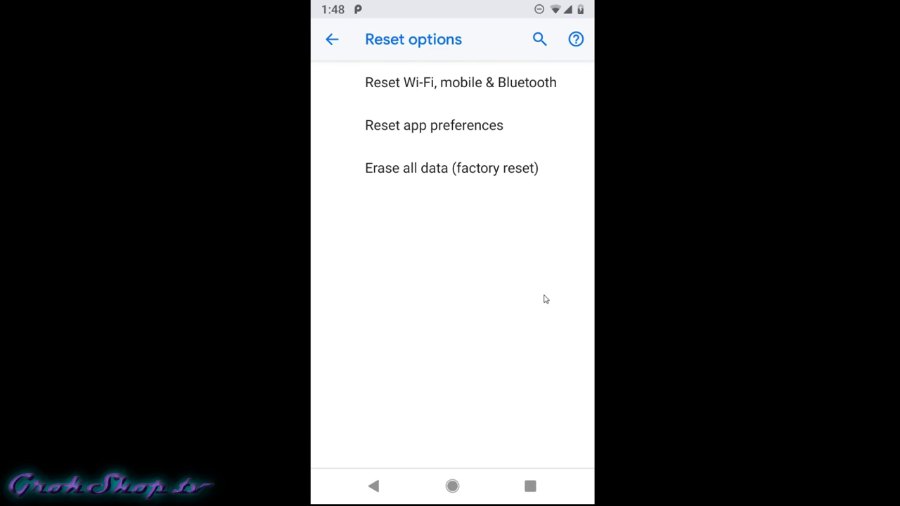
click(433, 125)
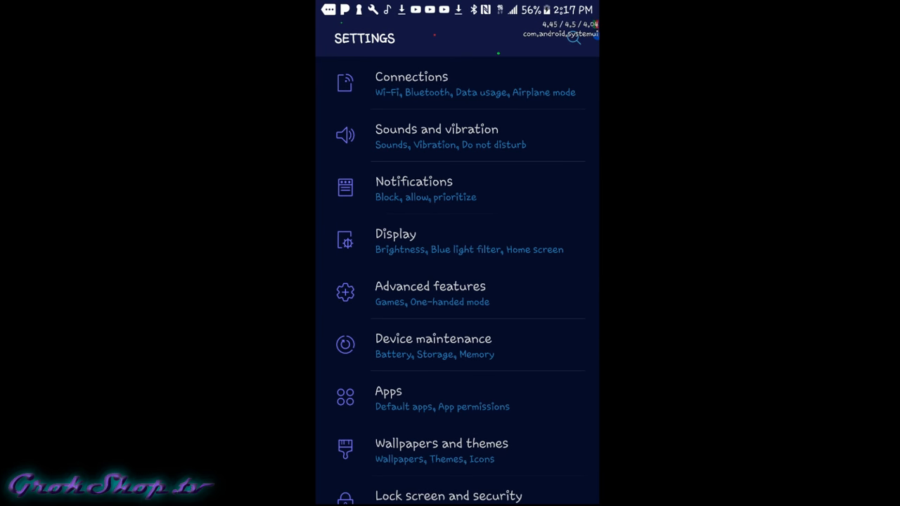
- Reset app preferences from the Apps list menu, then open the ScienceAlert black hole story in the browser
click(388, 391)
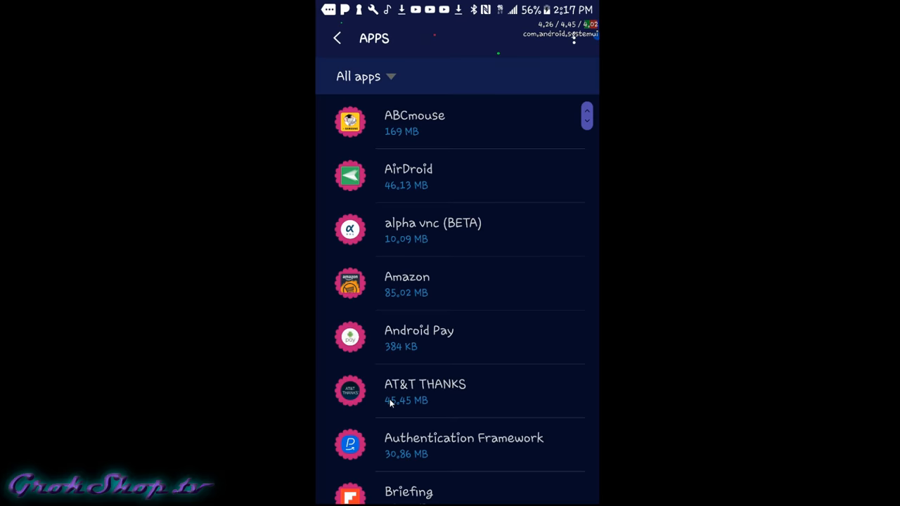
click(574, 38)
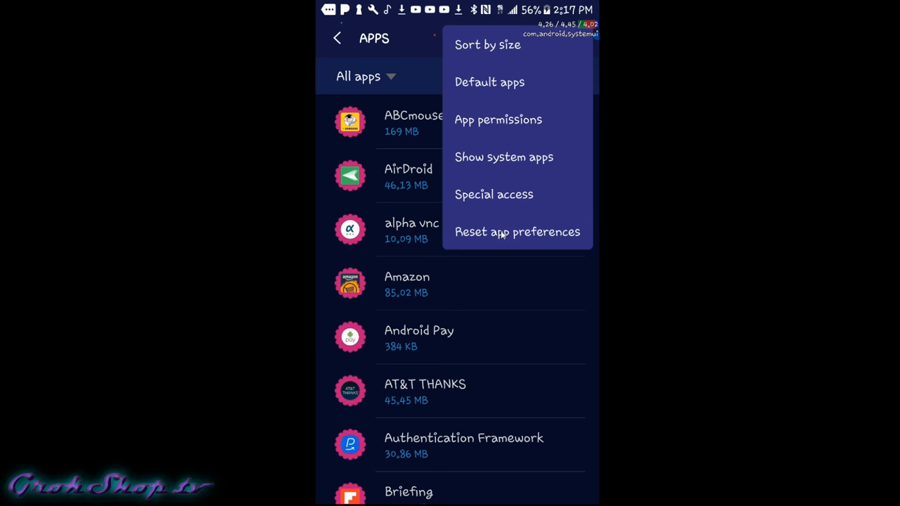
click(518, 230)
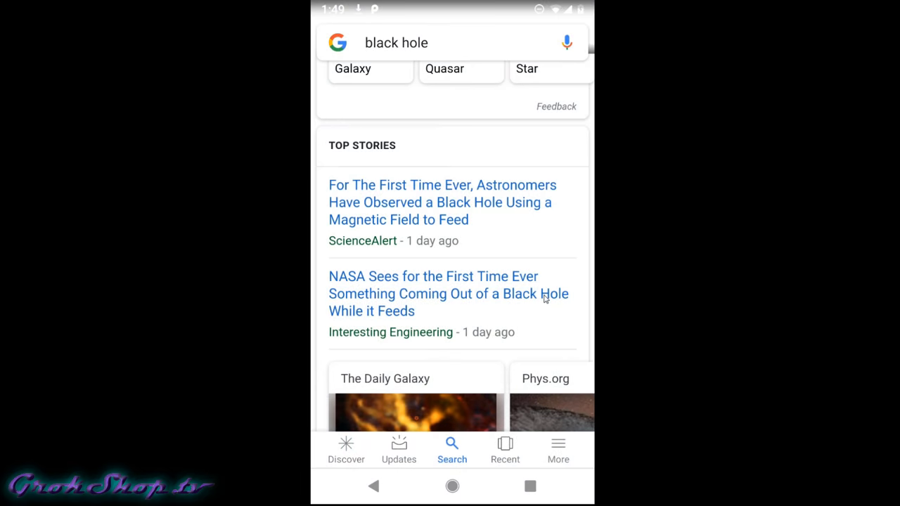
click(442, 203)
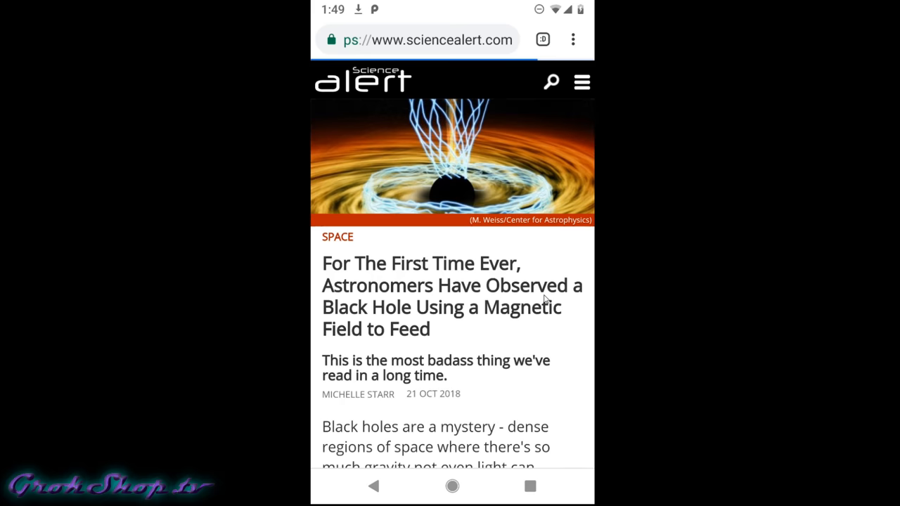